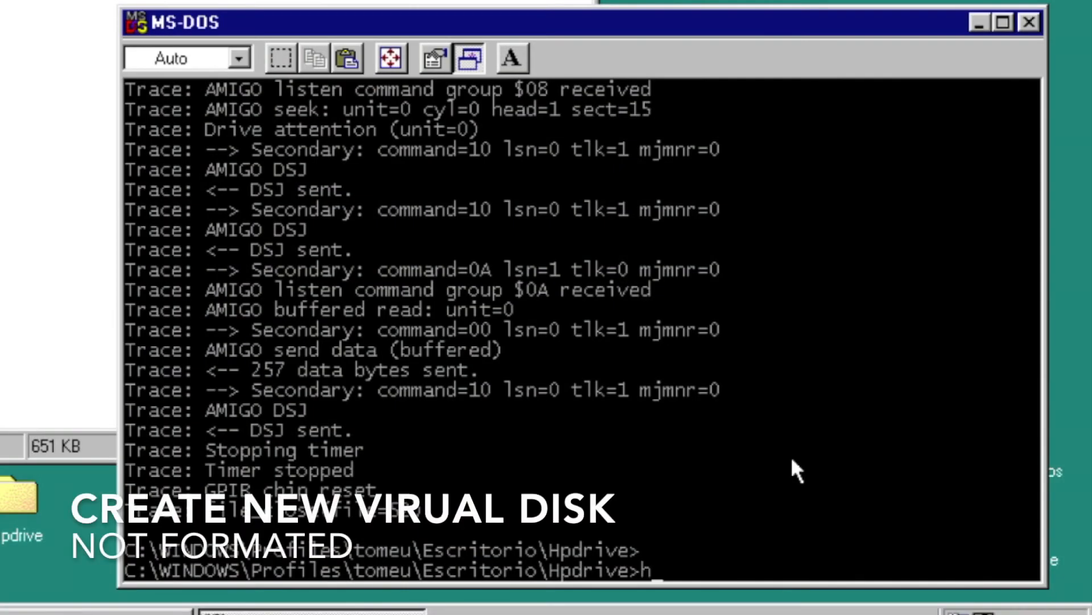
# - Run 'hpdrive disk1.hpi -l 3 -9121' to start emulating a new 9121 disk with trace level 3
pyautogui.write('pdrive')
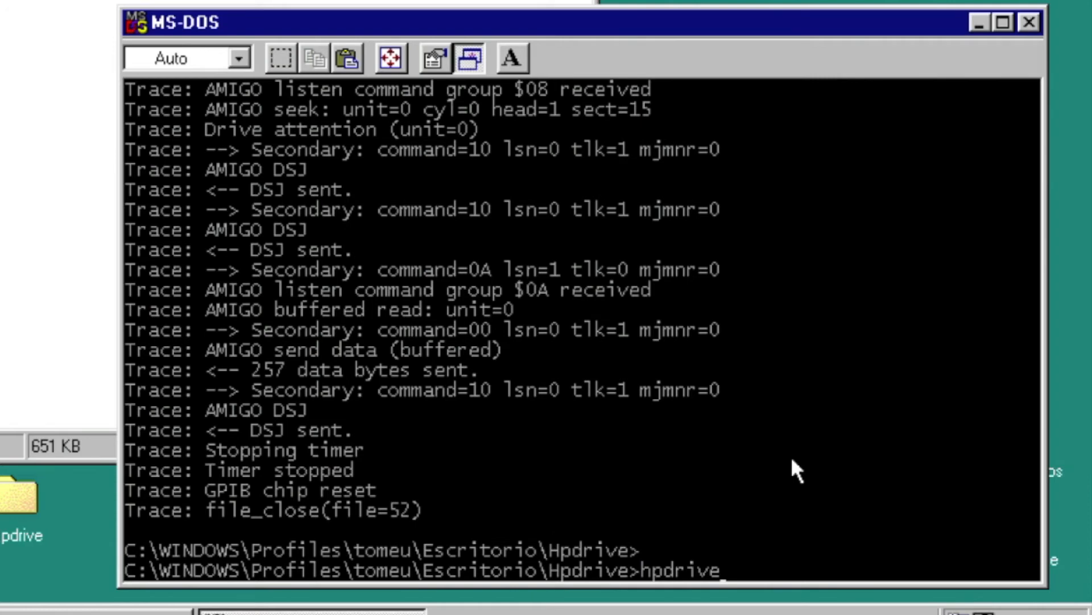
pyautogui.write('_di')
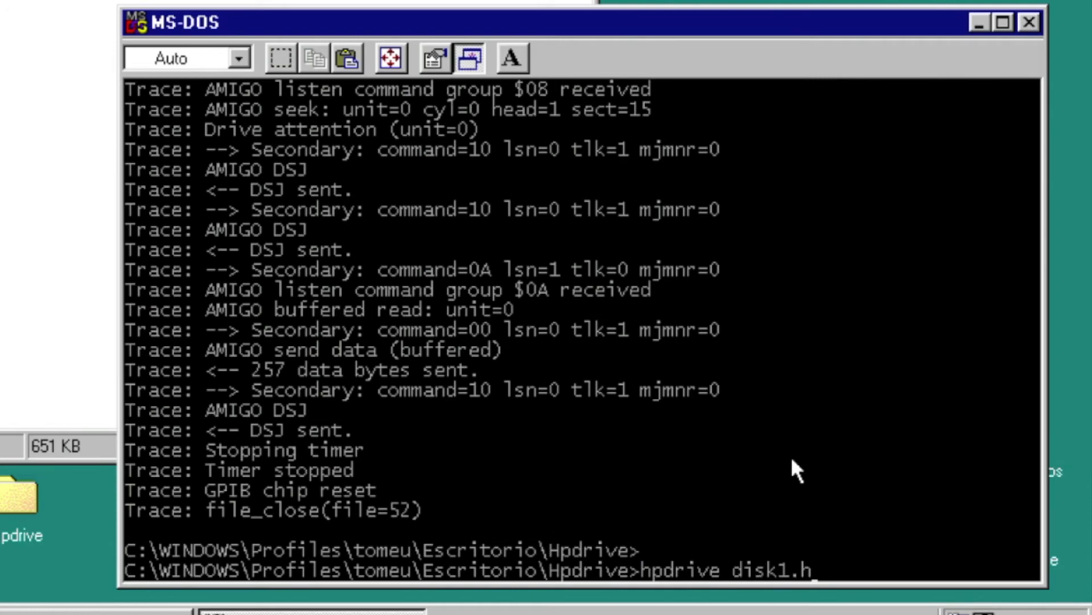
pyautogui.write('p')
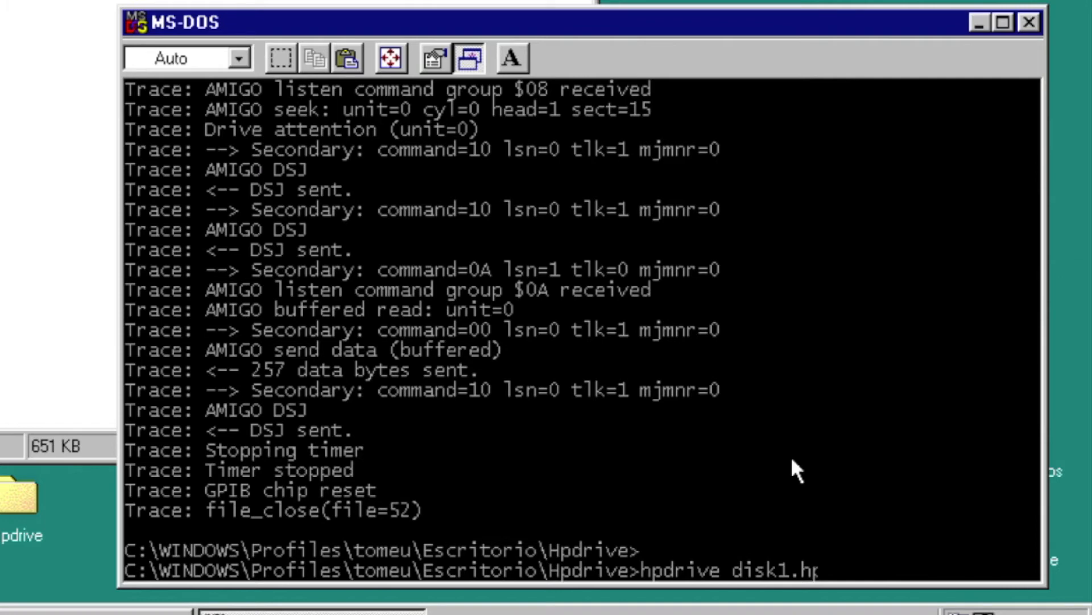
pyautogui.write('i')
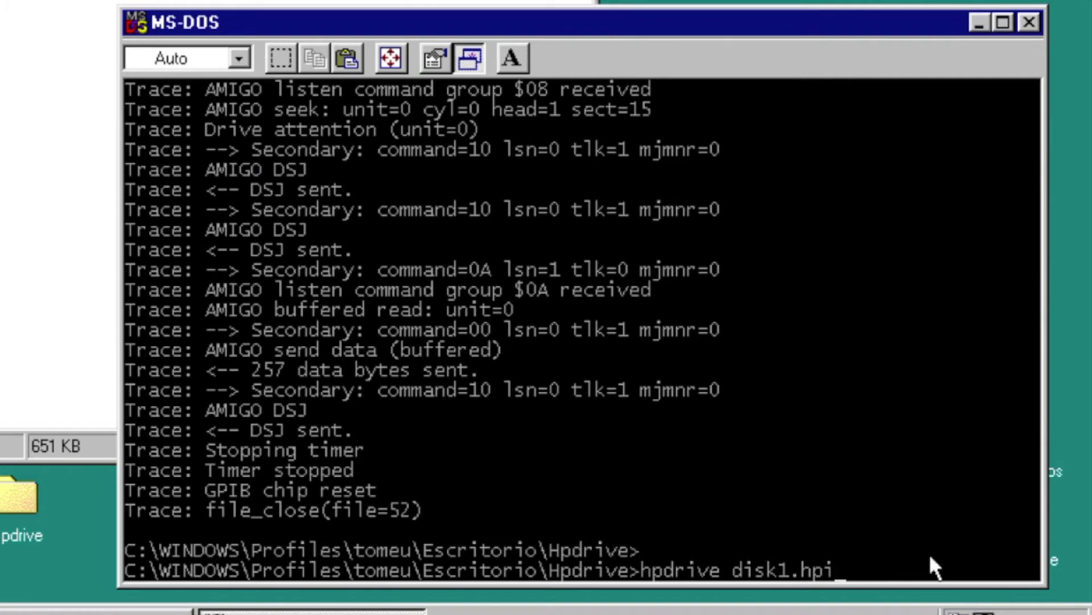
pyautogui.write('-l 3')
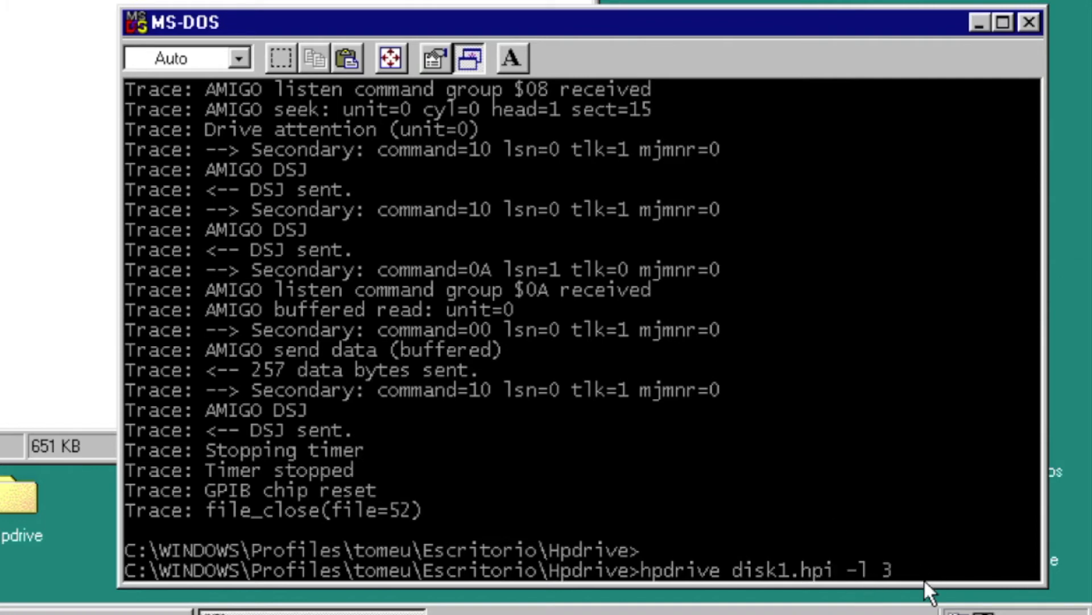
pyautogui.write('-9')
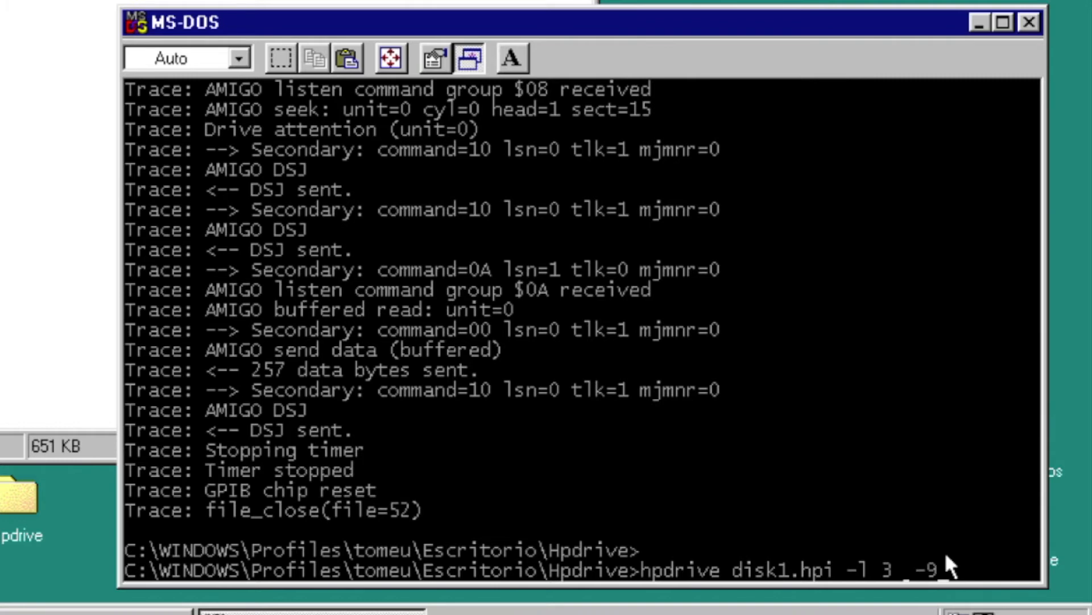
pyautogui.write('1')
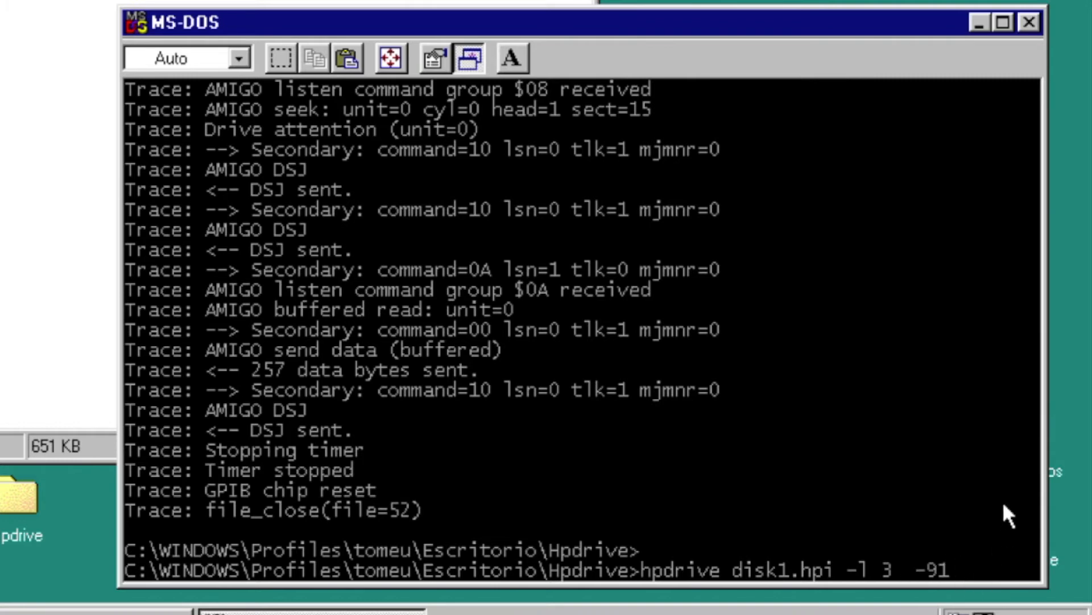
pyautogui.write('?')
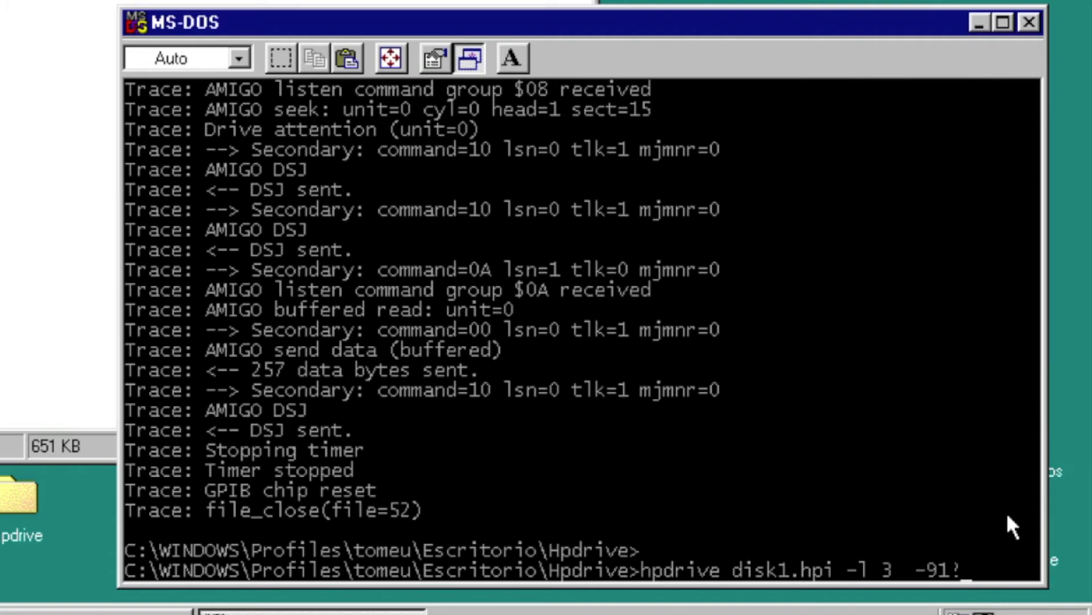
pyautogui.write('21')
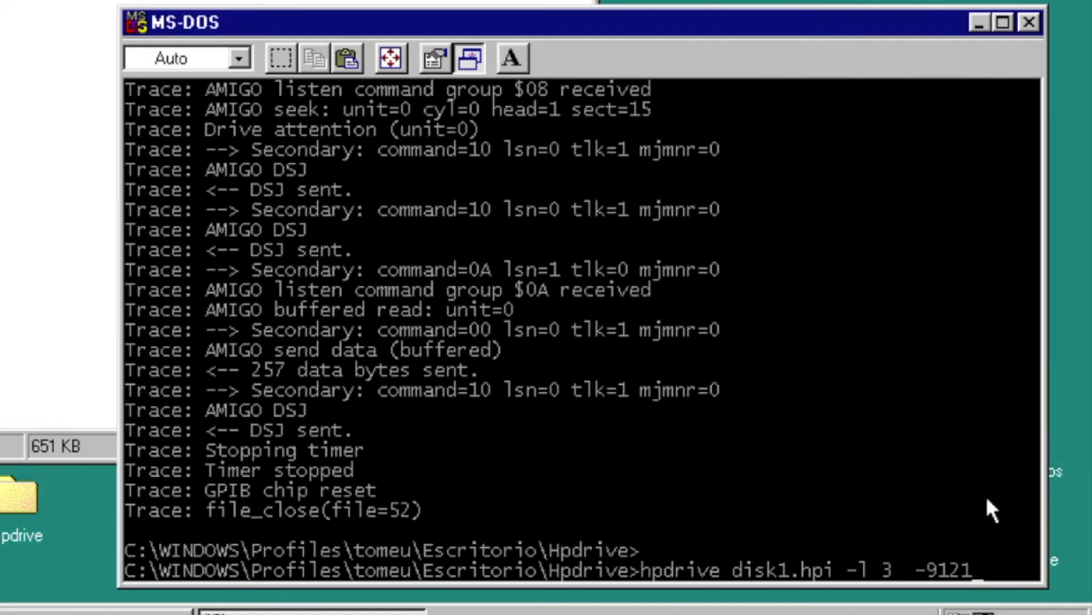
pyautogui.press('Return')
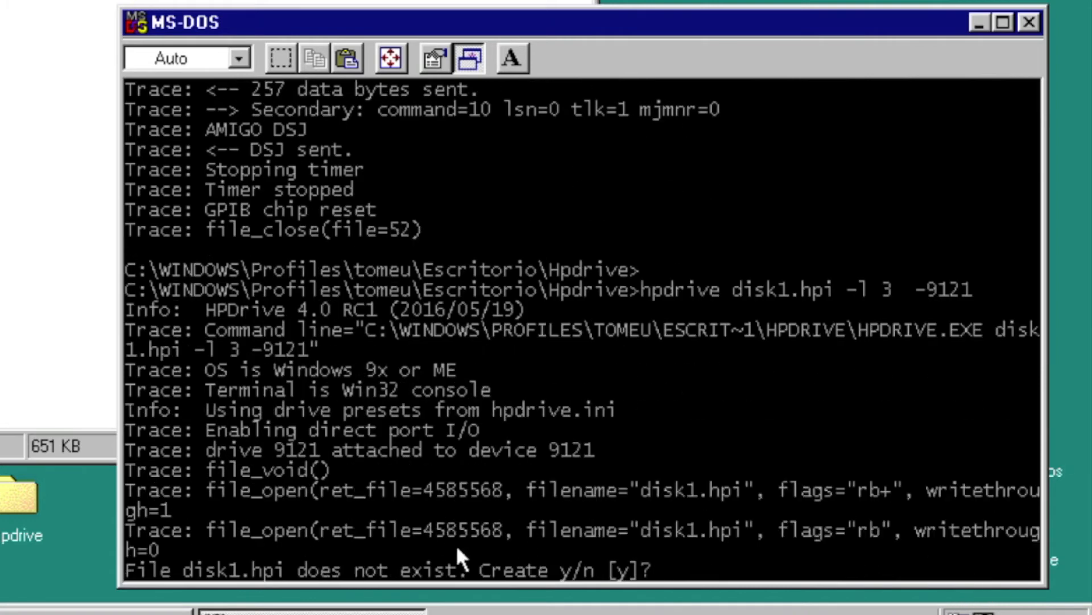
pyautogui.moveTo(210, 588)
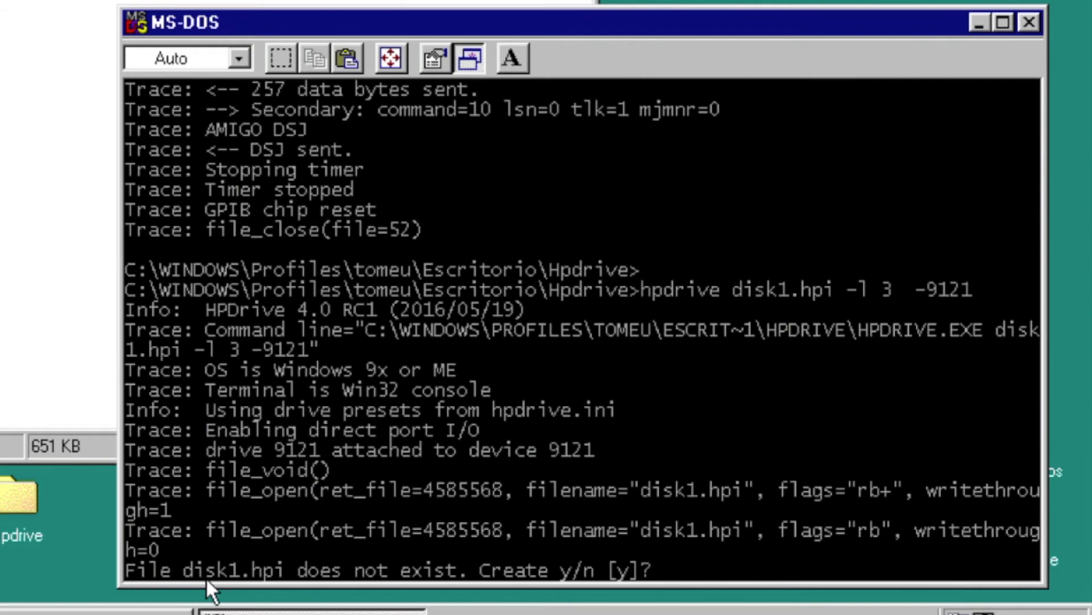
pyautogui.moveTo(692, 585)
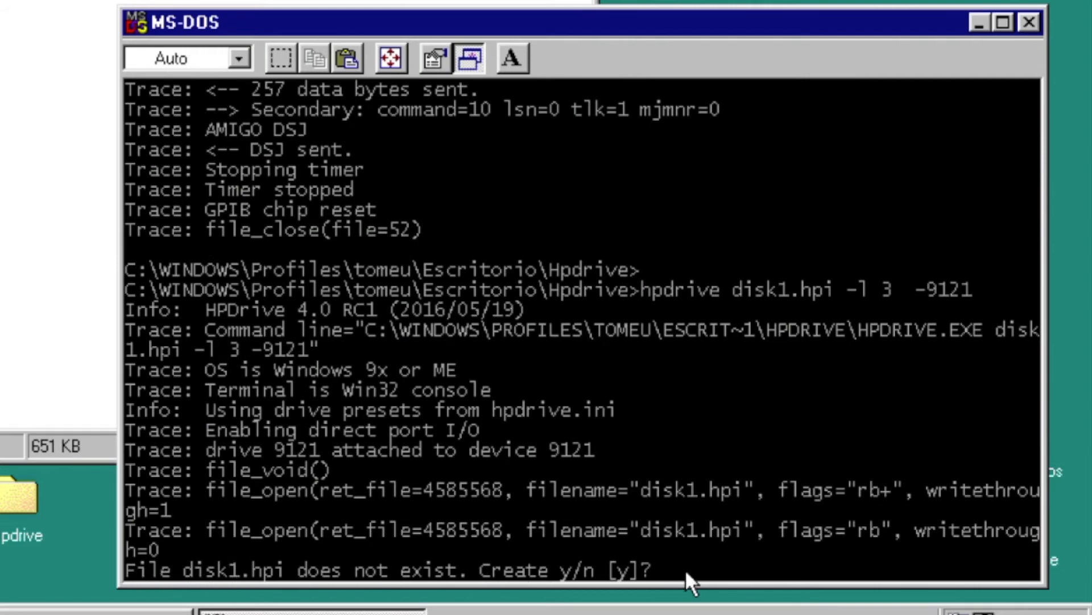
pyautogui.moveTo(473, 582)
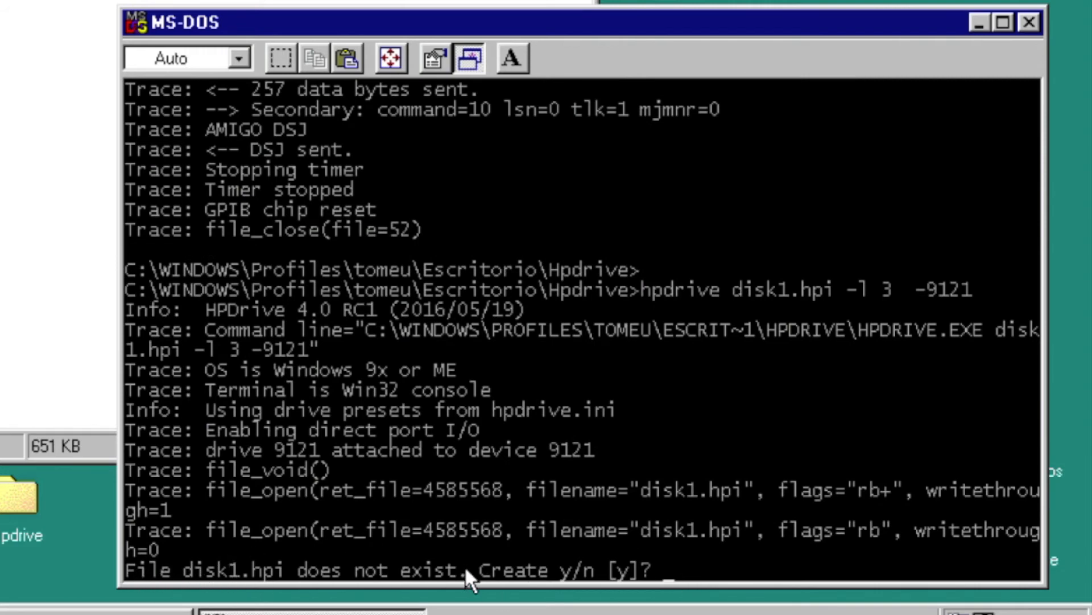
pyautogui.moveTo(641, 535)
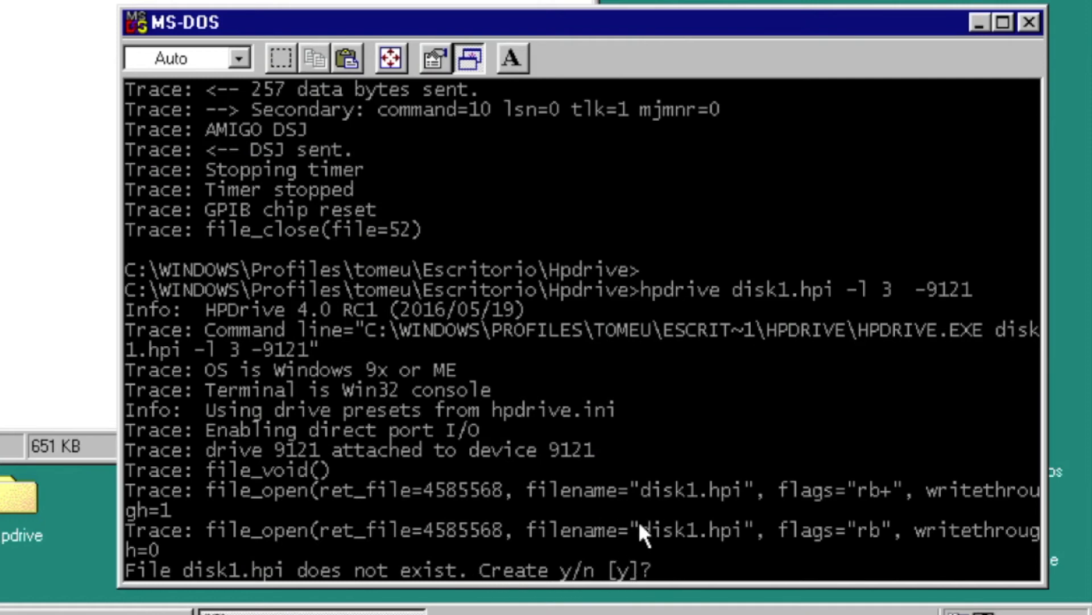